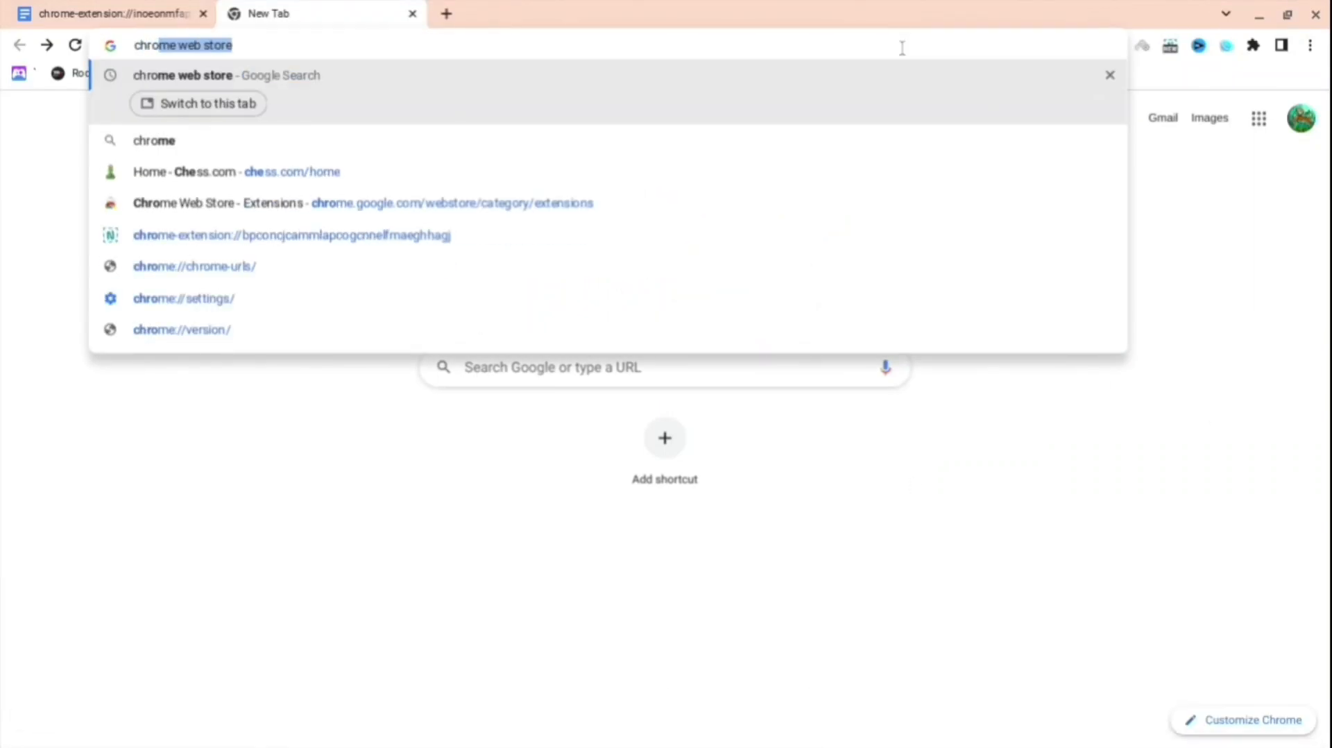
Step: Search Google for 'chrome web store' and go to the Chrome Web Store result
{"action": "type", "text": "chrome web store"}
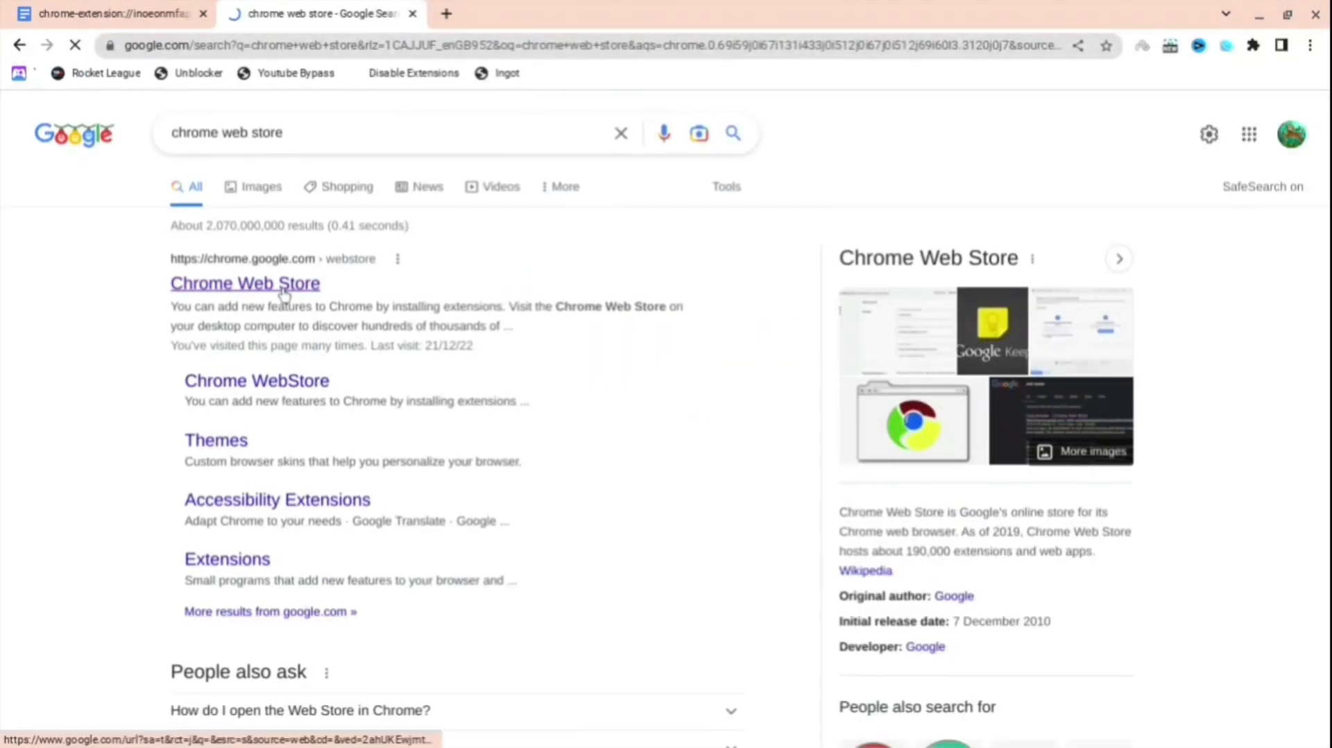
{"action": "left_click", "coordinate": [245, 284]}
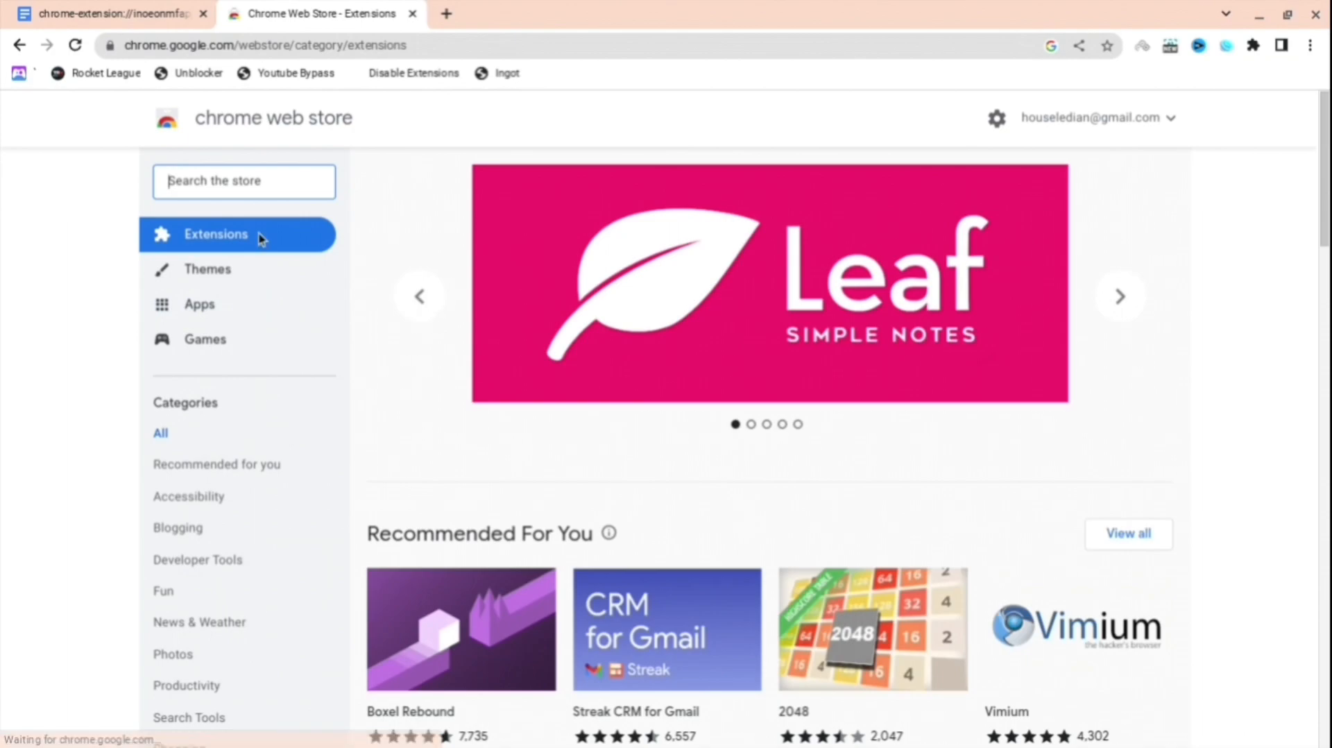
Step: Search the store for 'read and write' and bring up the Read&Write for Google Chrome listing
{"action": "type", "text": "read and"}
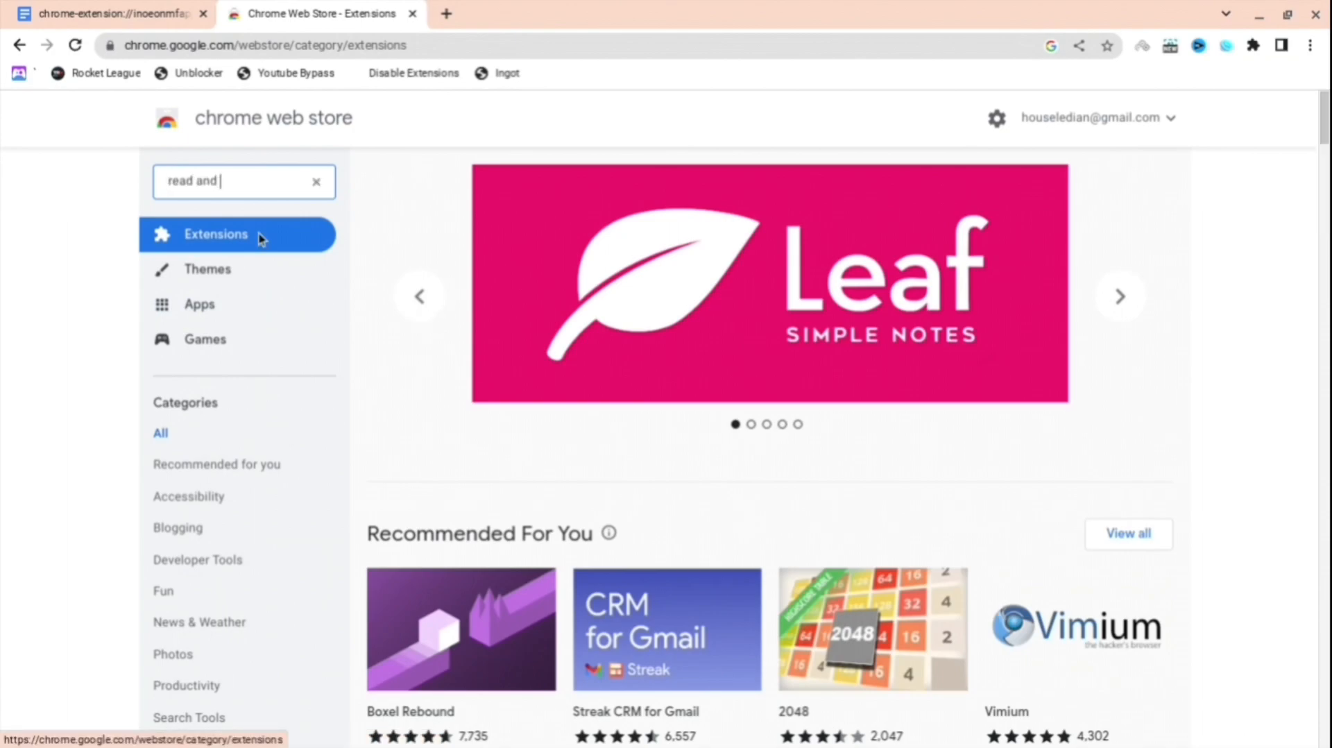
{"action": "type", "text": "write"}
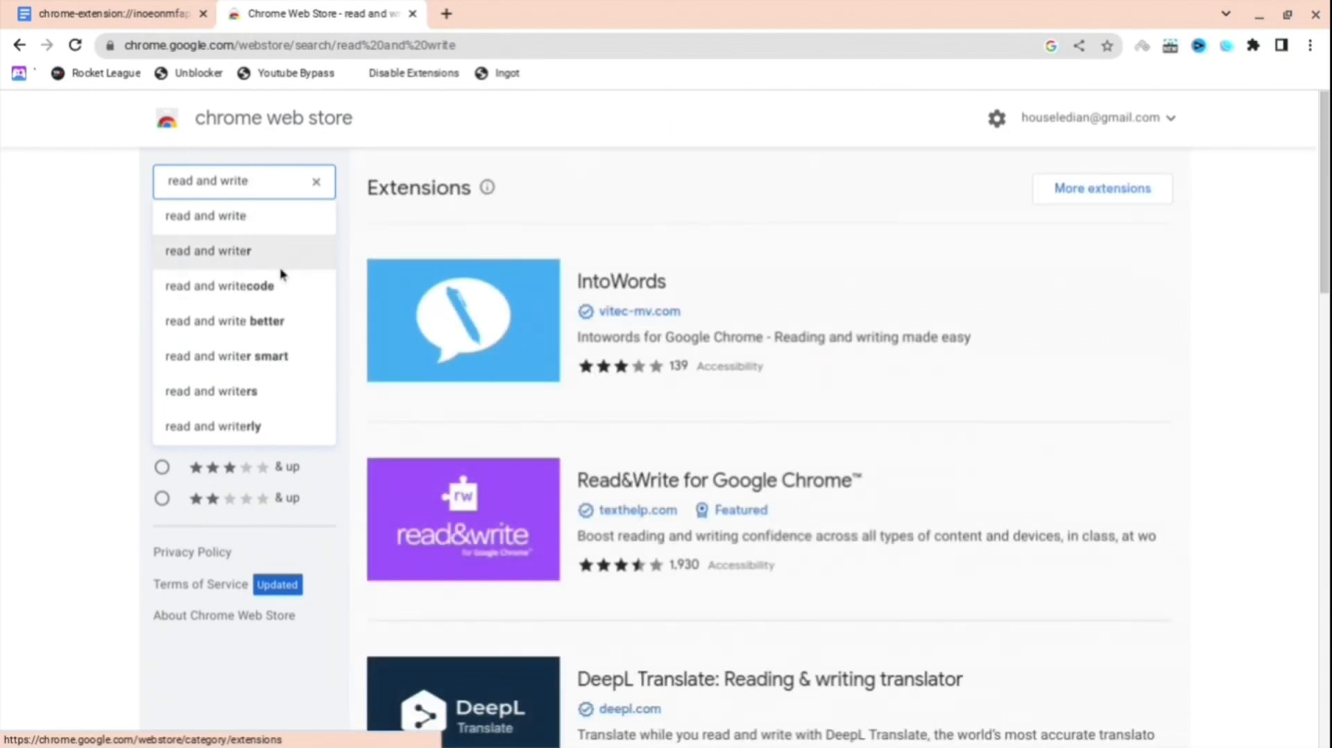
{"action": "left_click", "coordinate": [463, 519]}
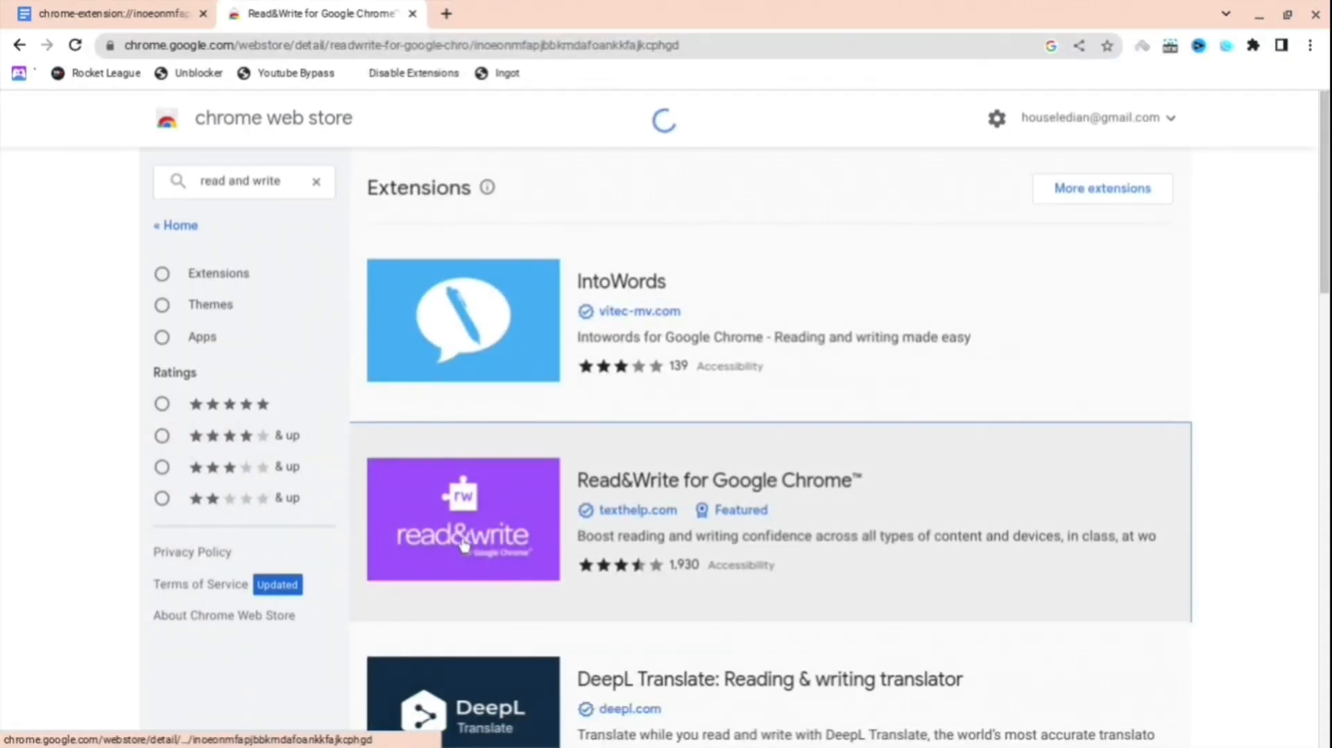
{"action": "left_click", "coordinate": [464, 520]}
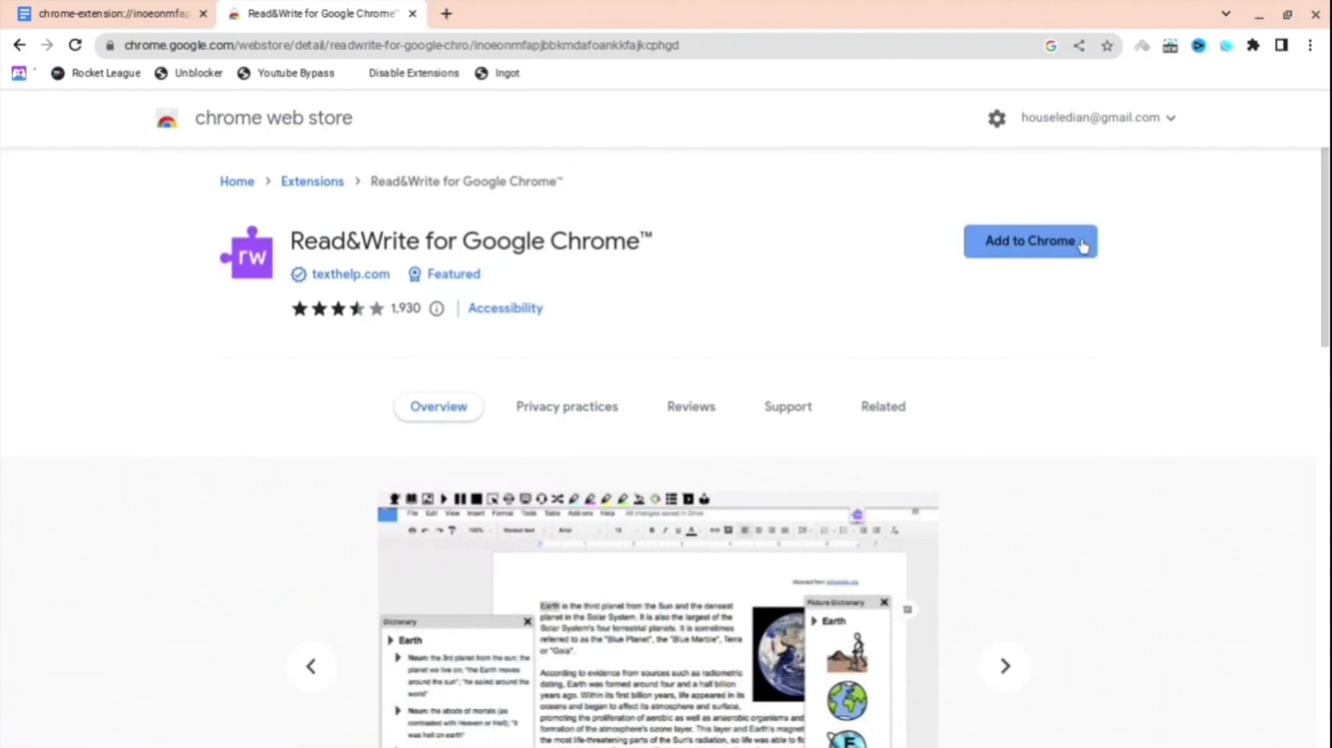
Step: Add Read&Write to Chrome, confirm the install, and dismiss the added-to-Chrome notice
{"action": "left_click", "coordinate": [1030, 240]}
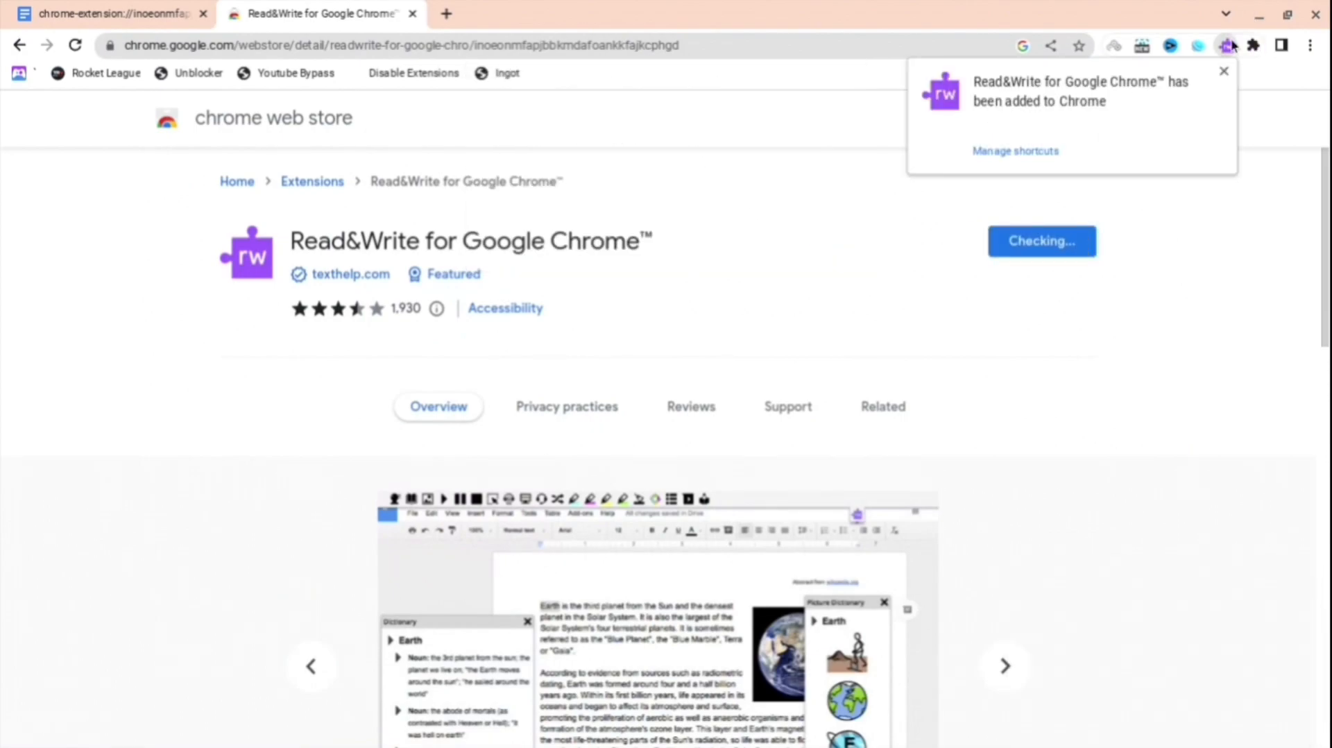
{"action": "left_click", "coordinate": [883, 407]}
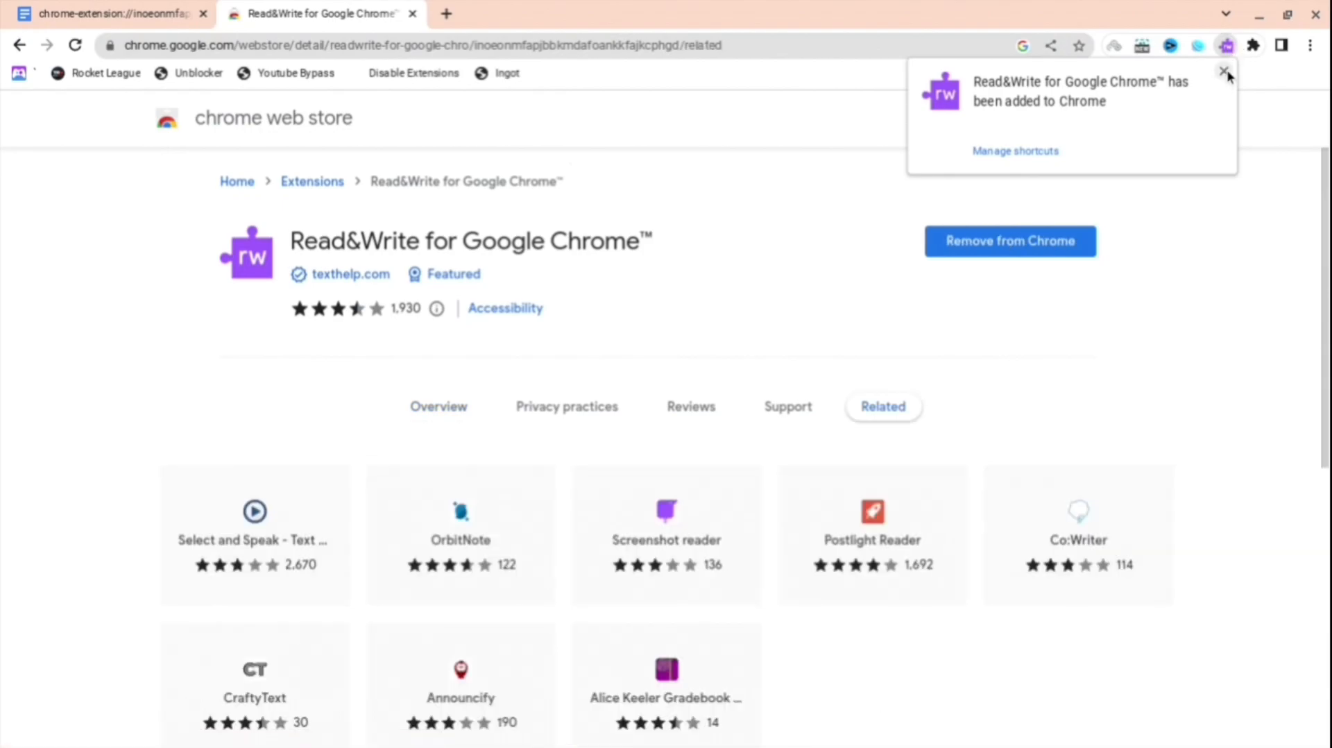
{"action": "left_click", "coordinate": [1226, 72]}
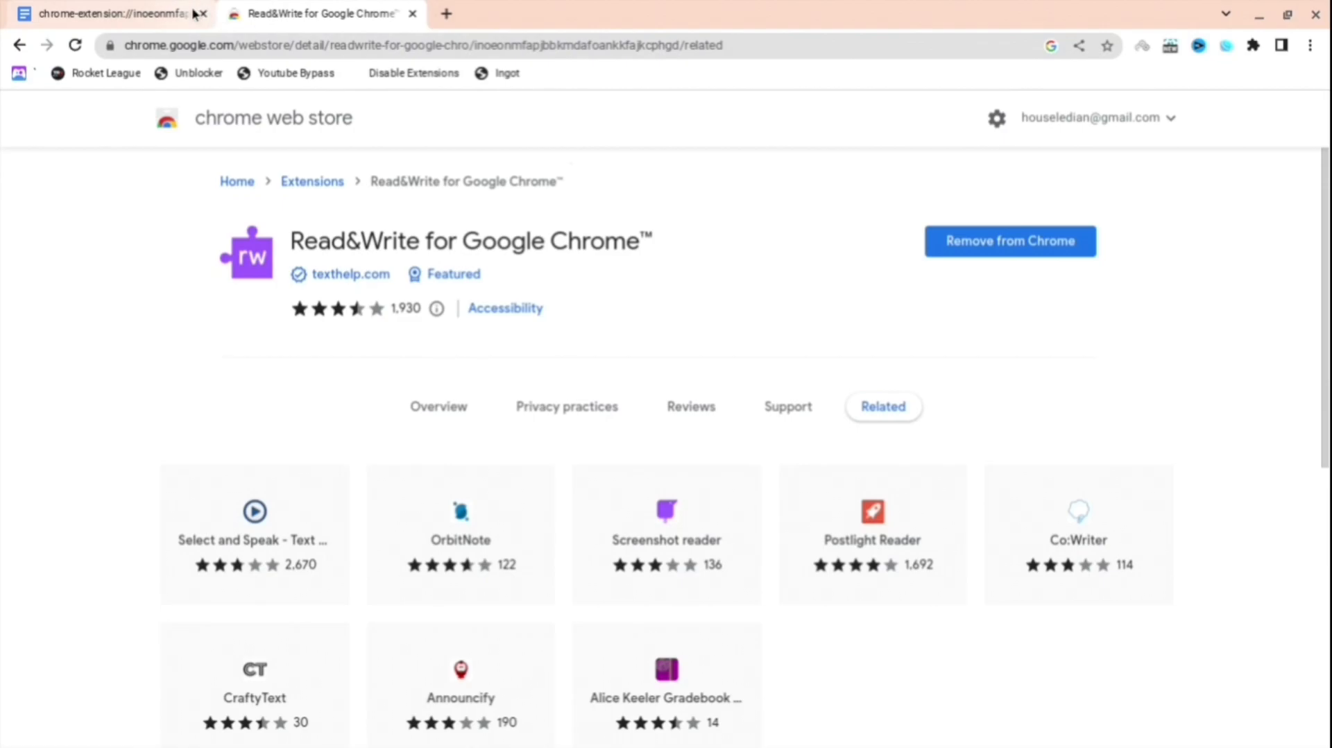
Step: Return to the Google Doc and select the extension's mslogin URL
{"action": "left_click", "coordinate": [107, 14]}
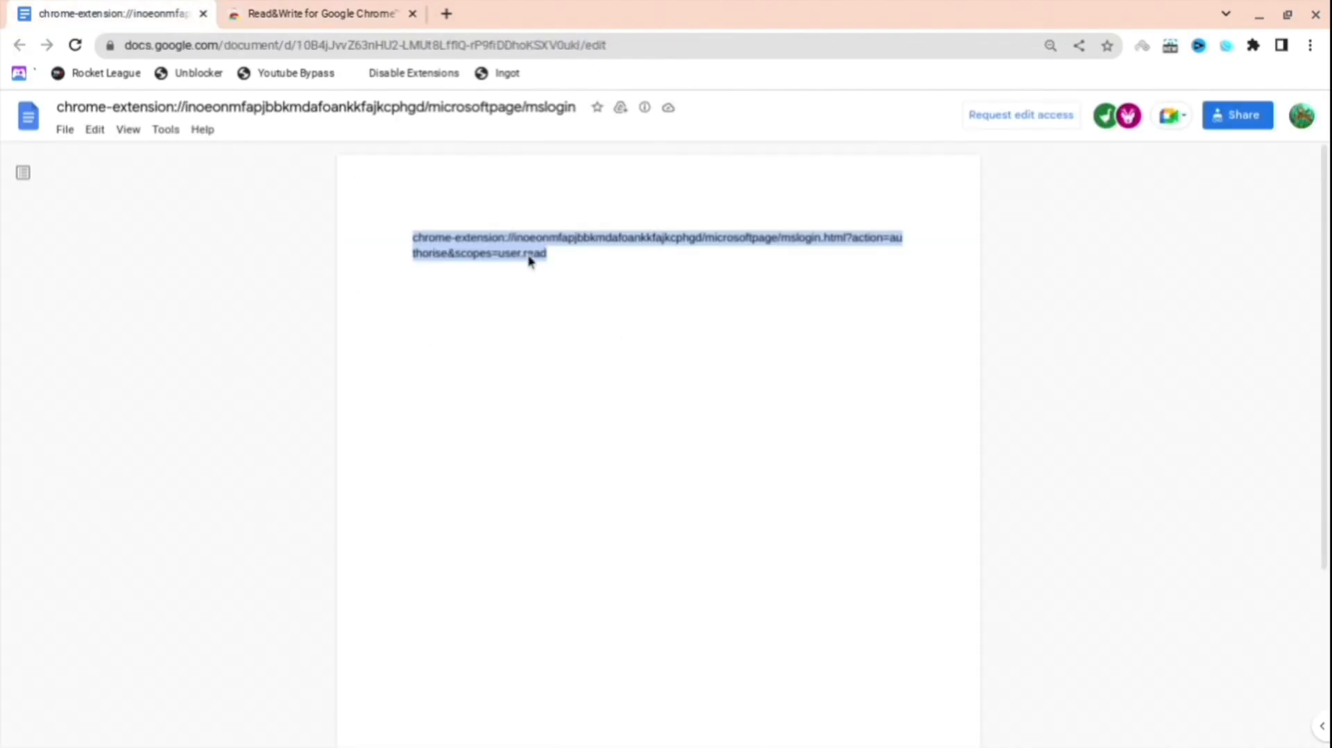
{"action": "left_click", "coordinate": [653, 14]}
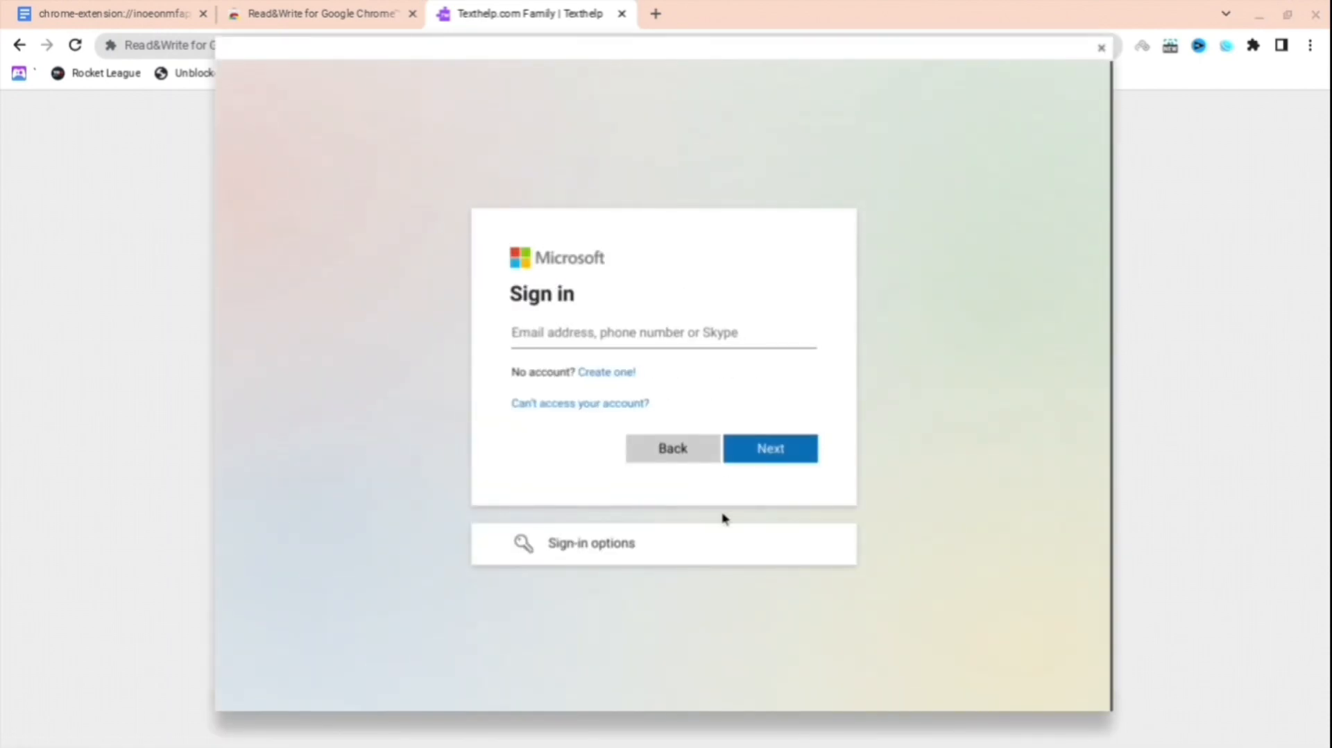
{"action": "mouse_move", "coordinate": [626, 561]}
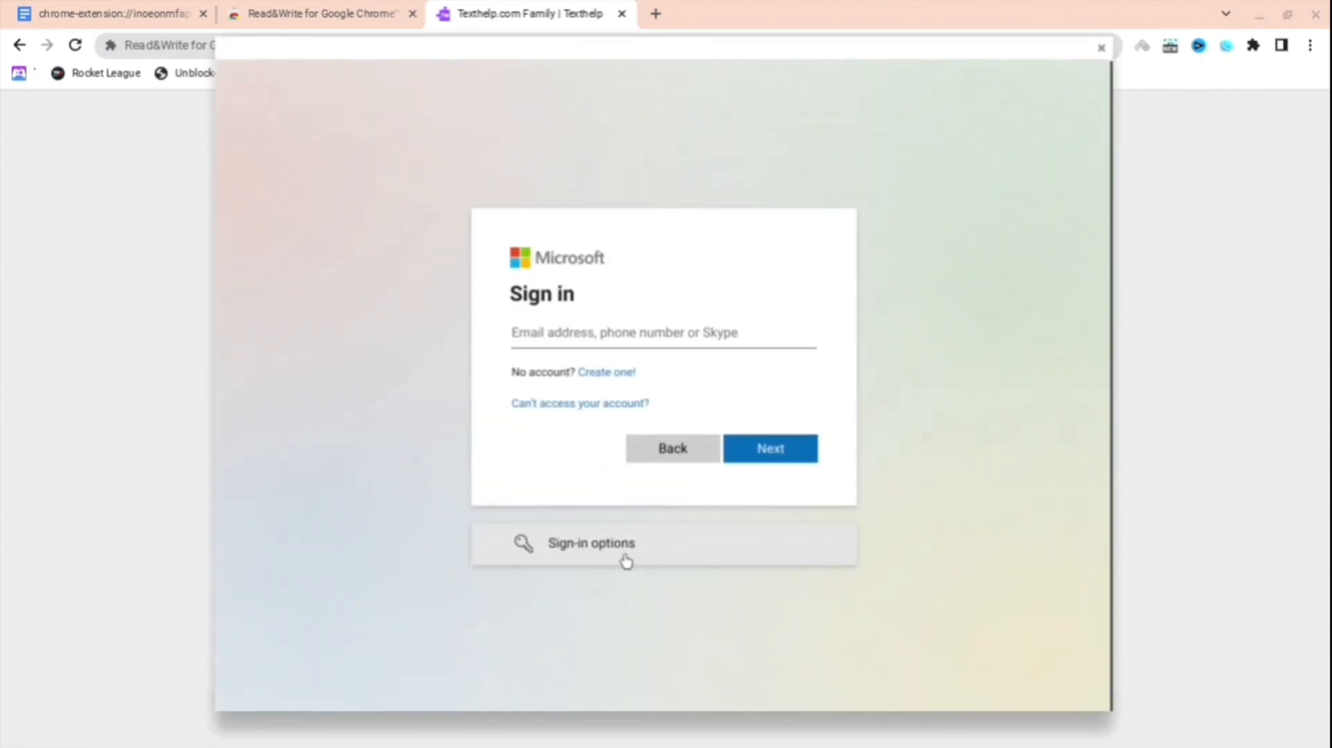
Step: Choose Sign-in options, sign in with GitHub, then follow GitHub's Security link
{"action": "left_click", "coordinate": [591, 543]}
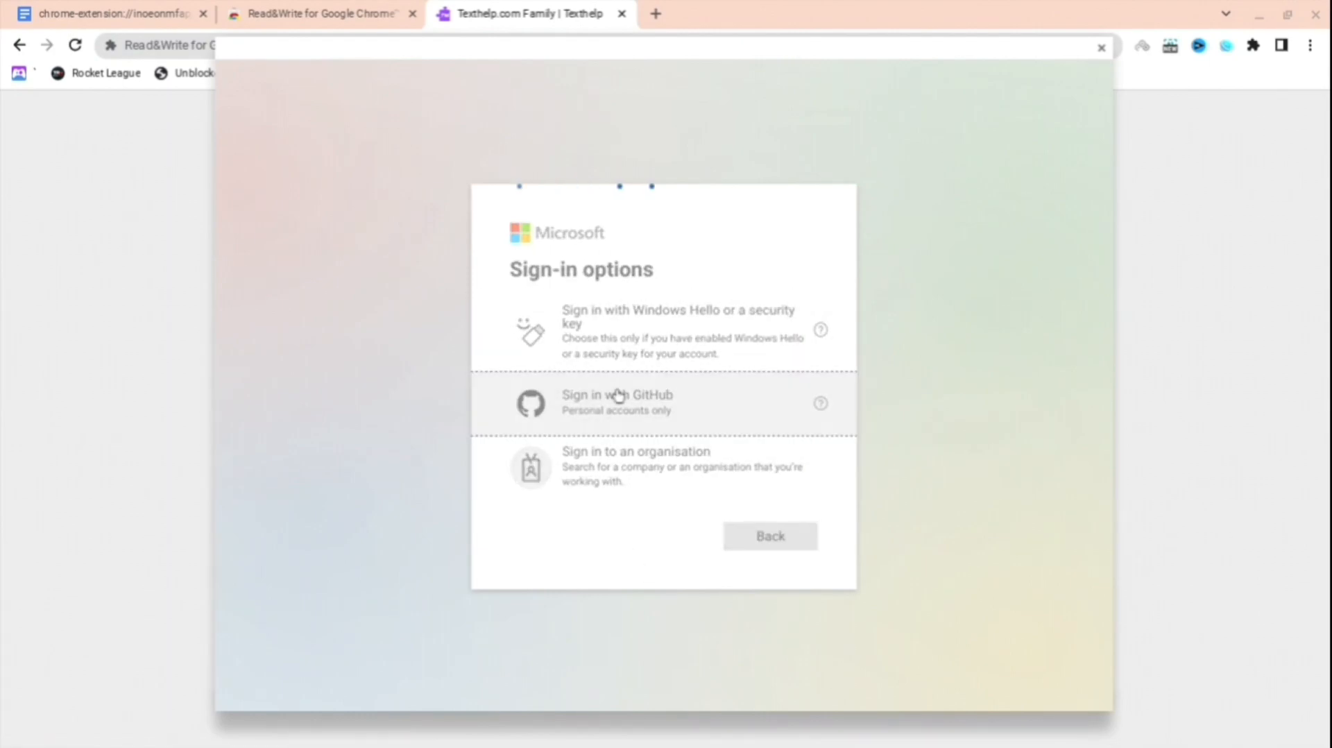
{"action": "left_click", "coordinate": [618, 401]}
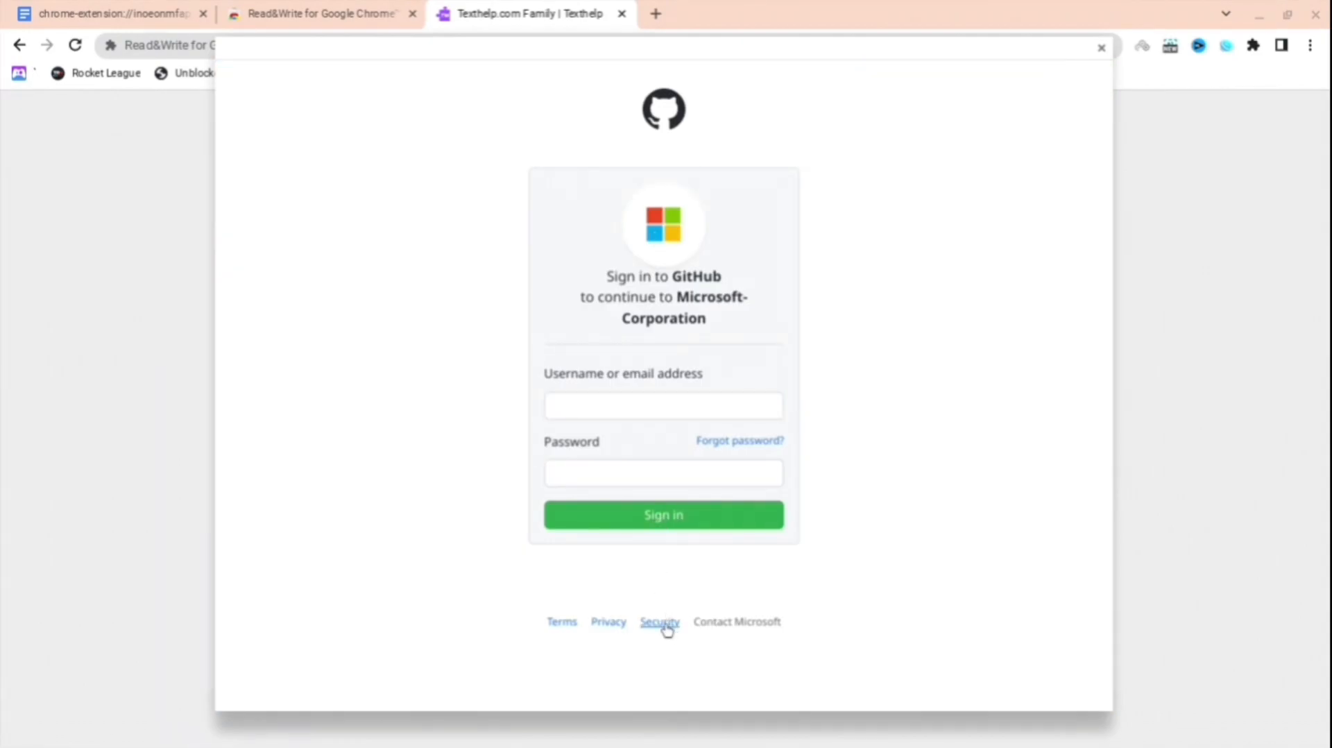
{"action": "left_click", "coordinate": [659, 621]}
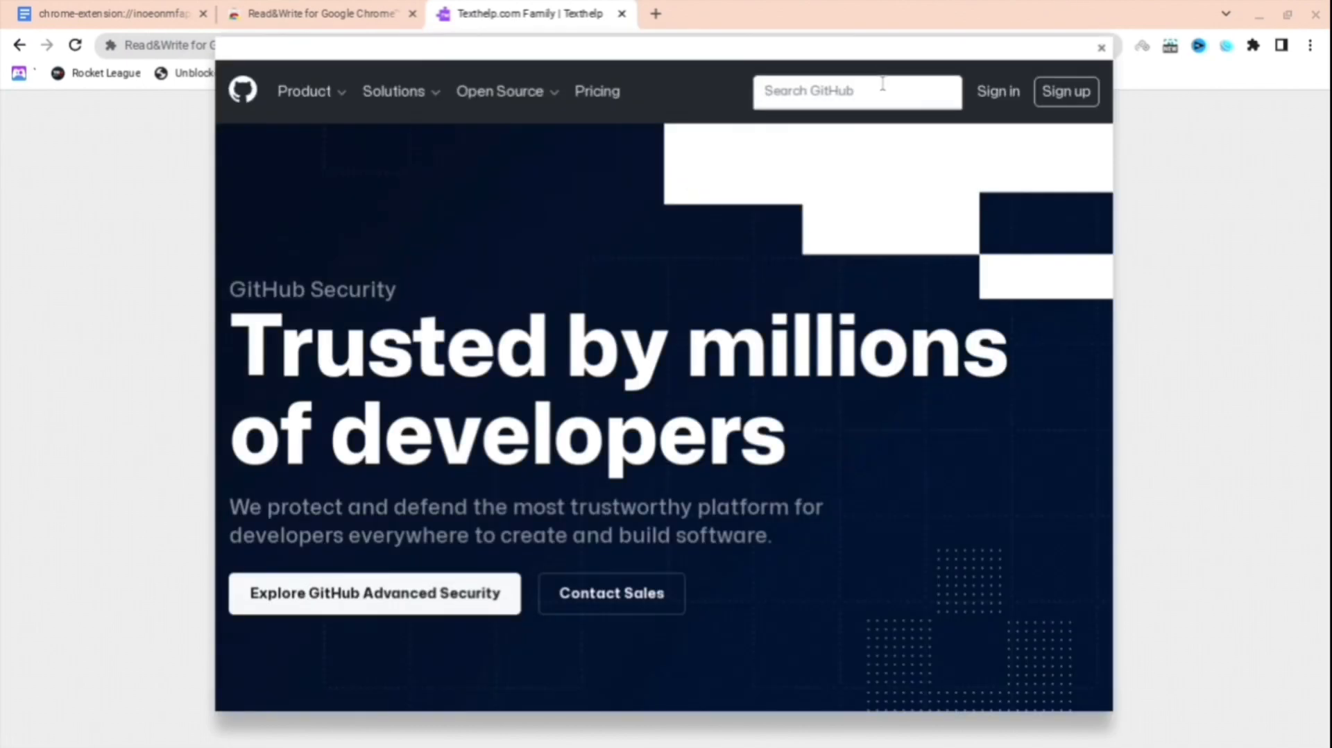
{"action": "type", "text": "google"}
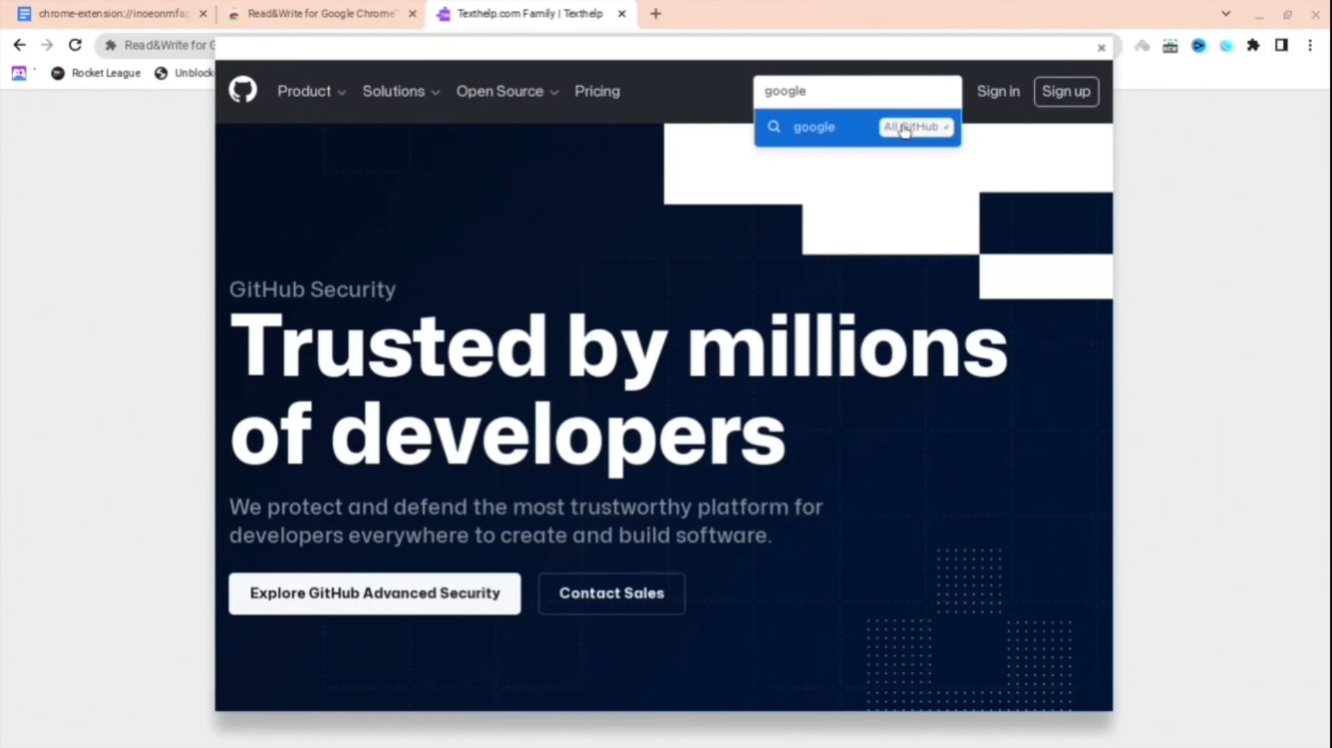
{"action": "left_click", "coordinate": [813, 126]}
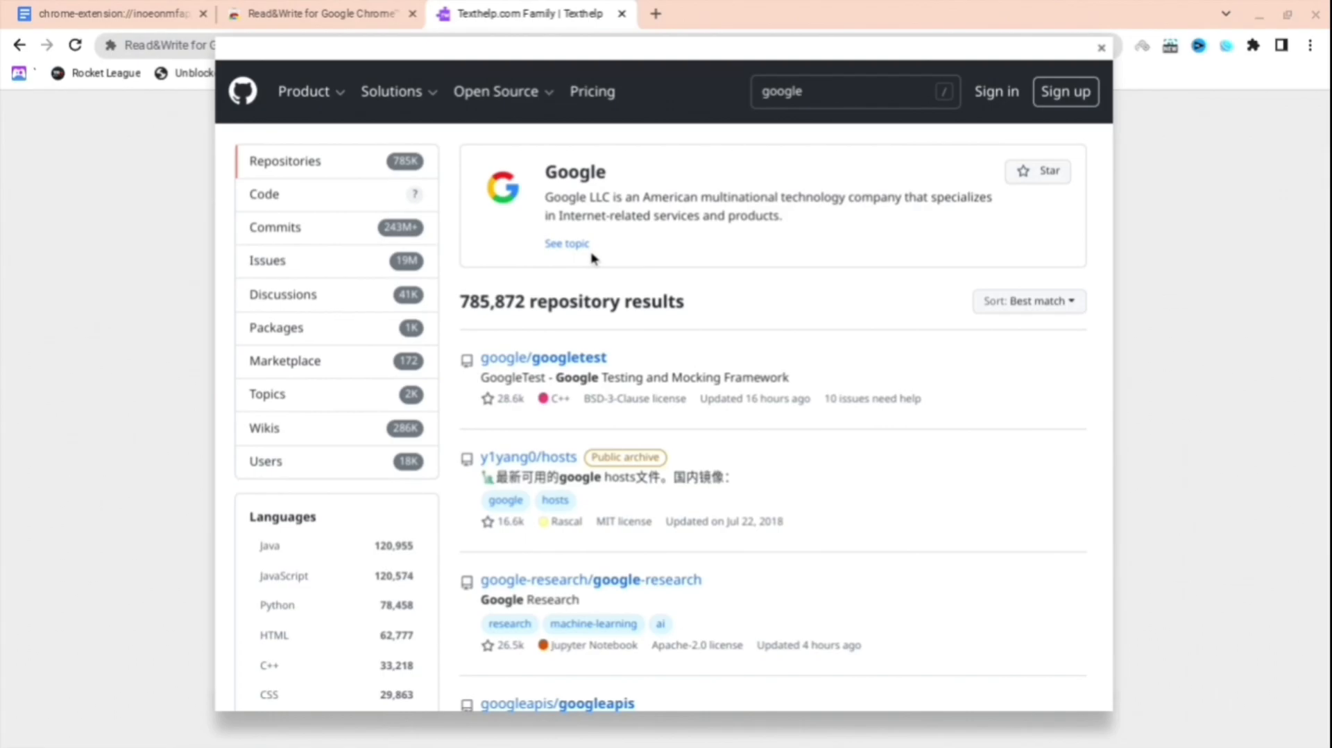
{"action": "left_click", "coordinate": [566, 243]}
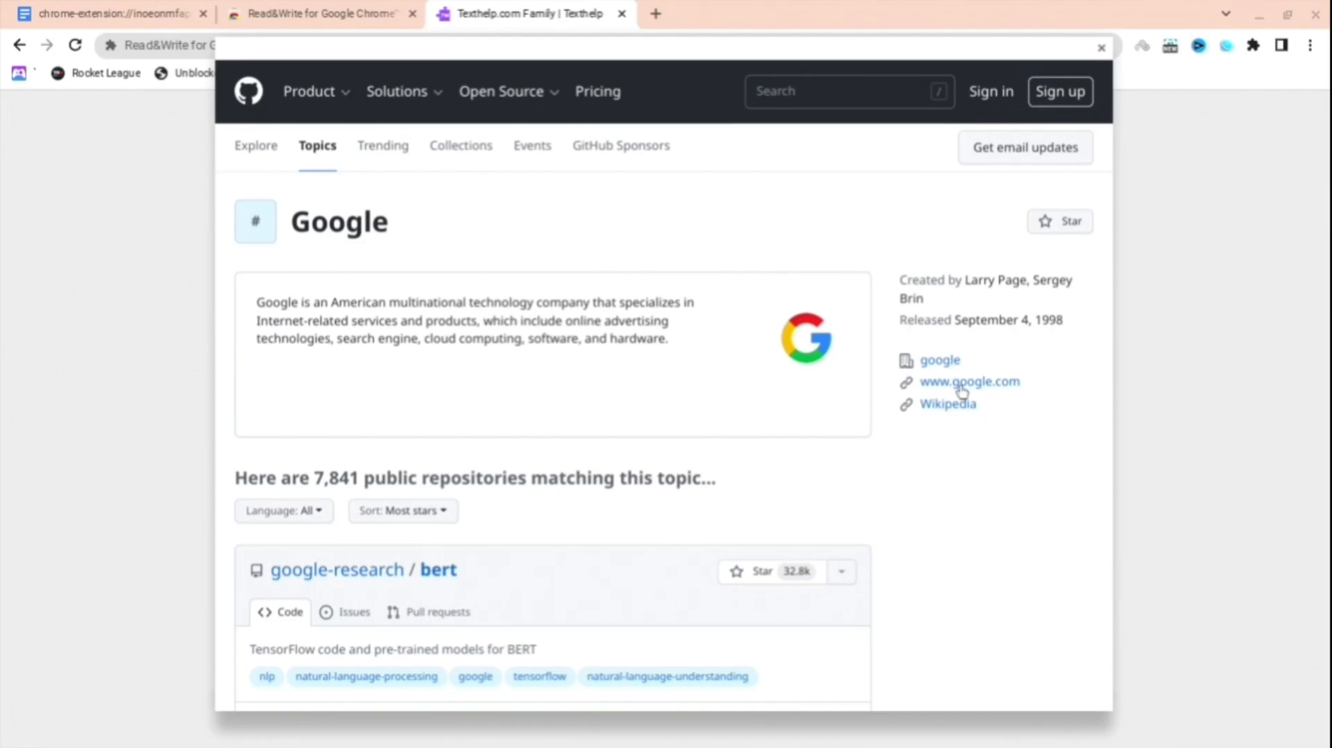
{"action": "left_click", "coordinate": [970, 381]}
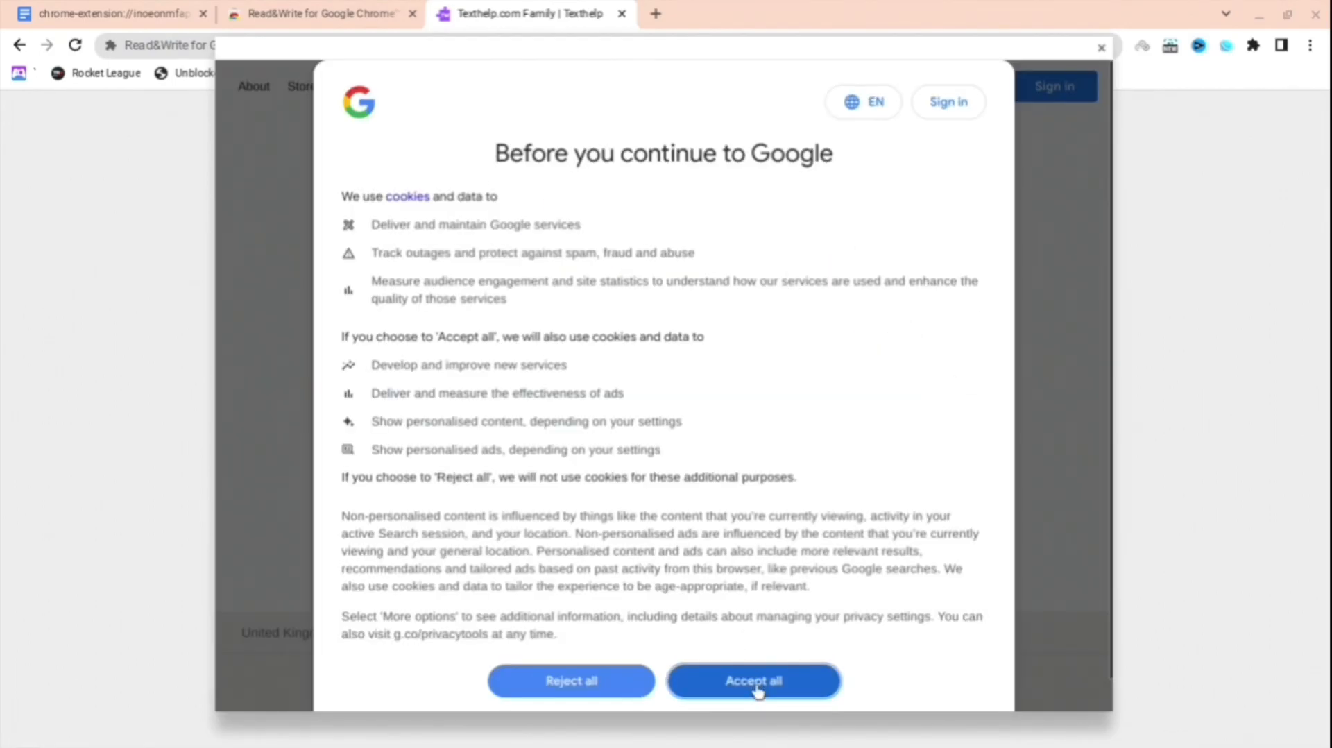
Step: Accept all Google cookies, search for 'youtube', and go to the YouTube result
{"action": "left_click", "coordinate": [752, 680]}
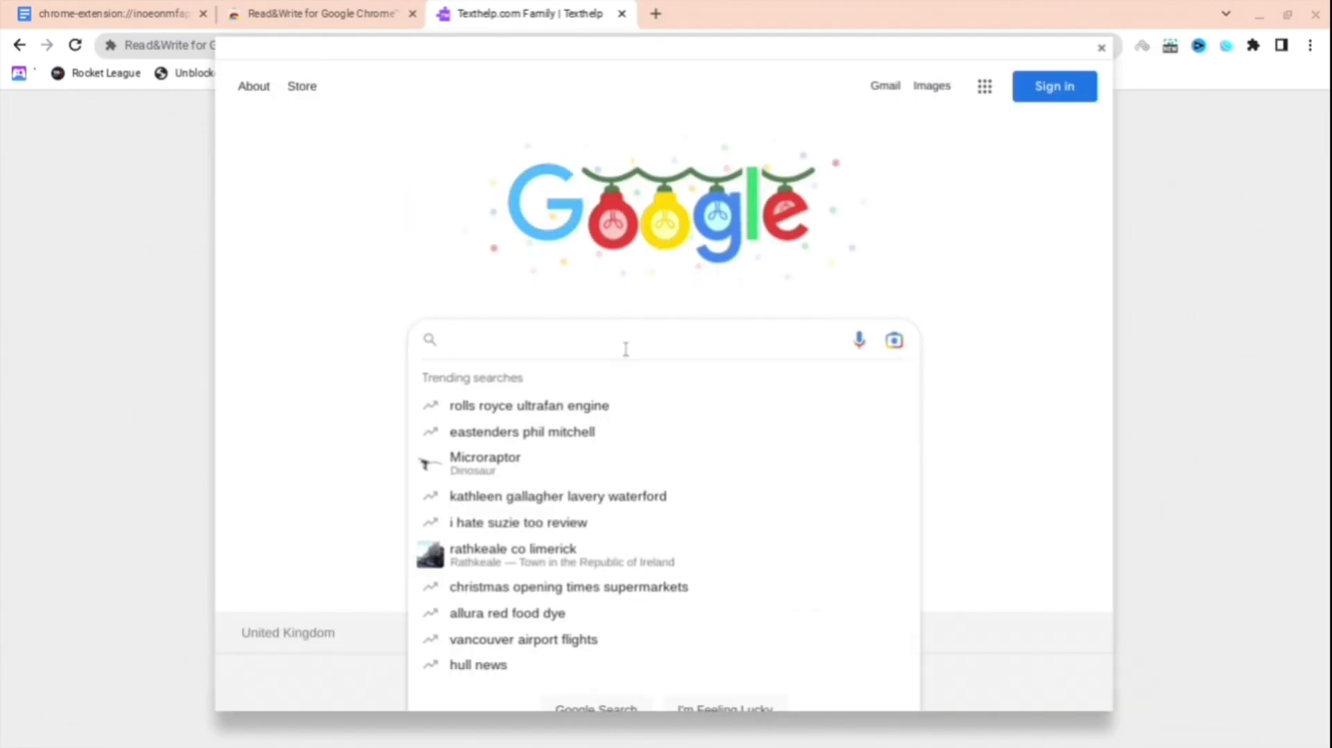
{"action": "type", "text": "youtube"}
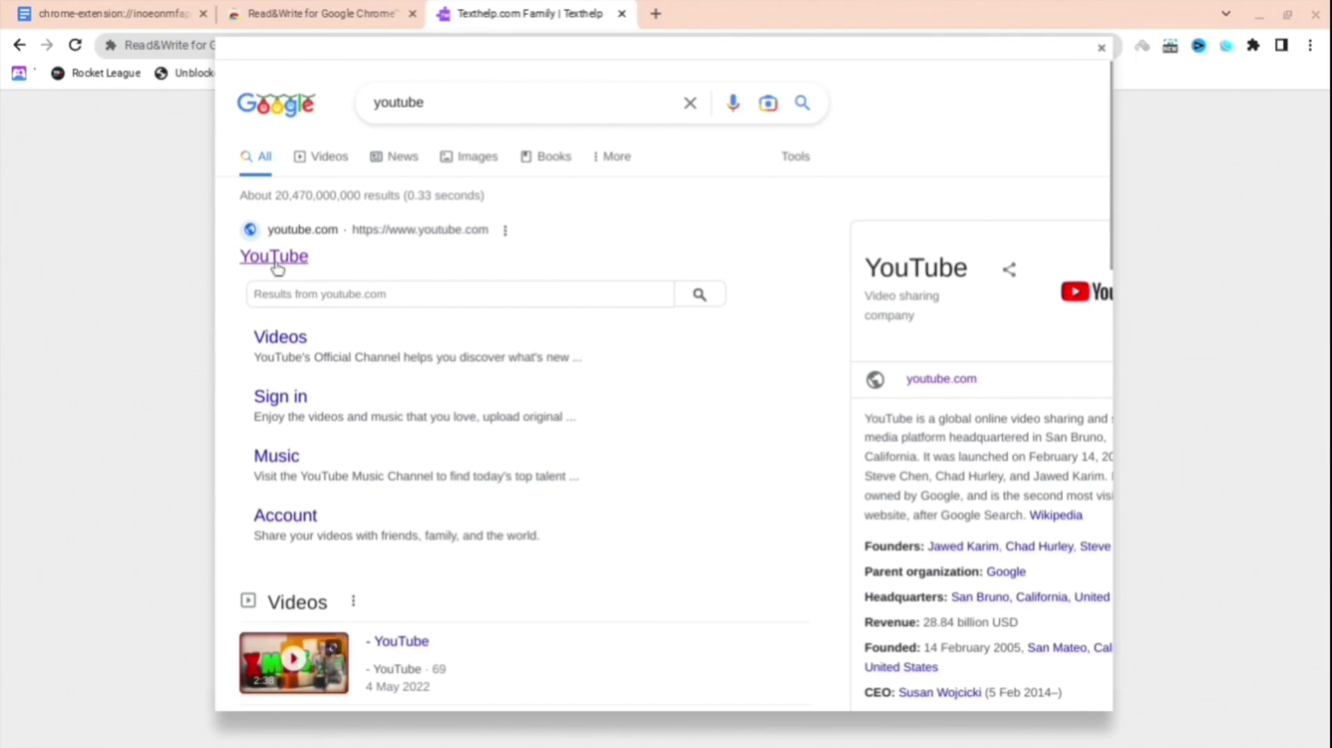
{"action": "left_click", "coordinate": [274, 255]}
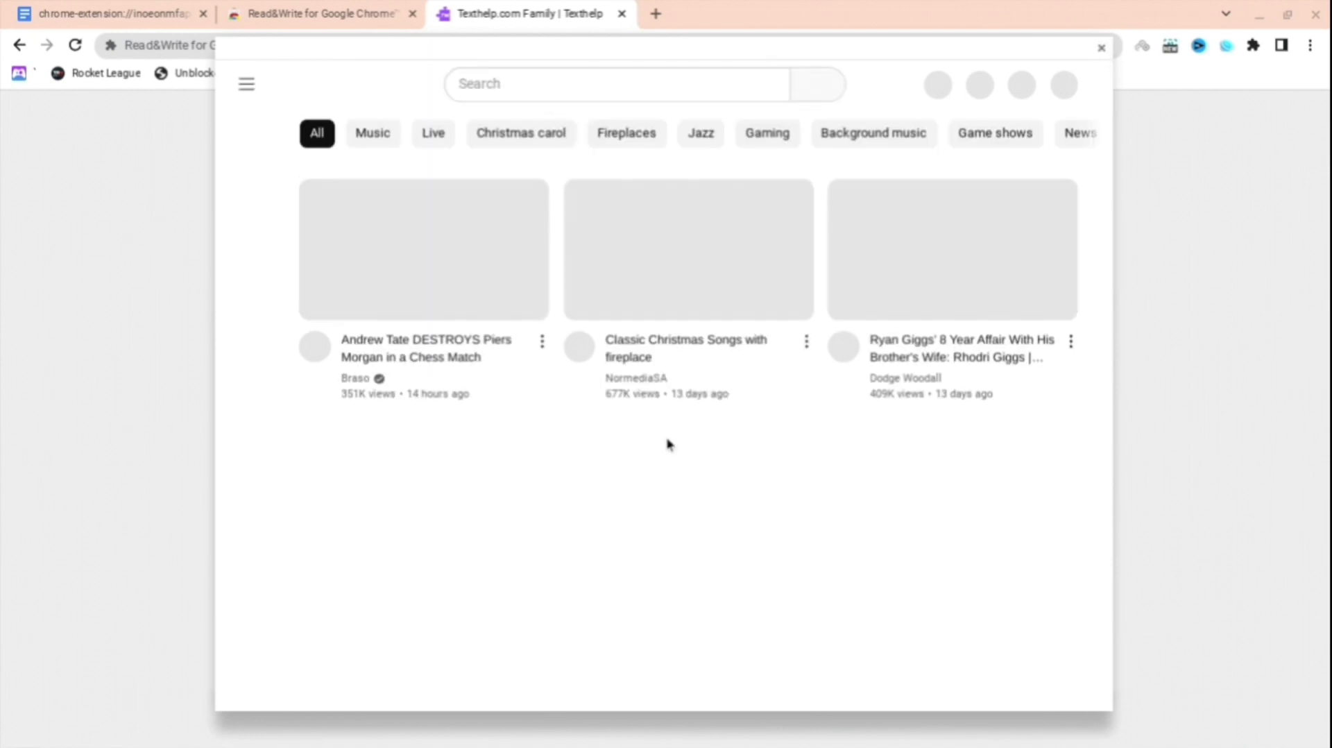
Step: Close the login popup so the Read&Write tab reports Login Cancelled
{"action": "left_click", "coordinate": [1103, 47]}
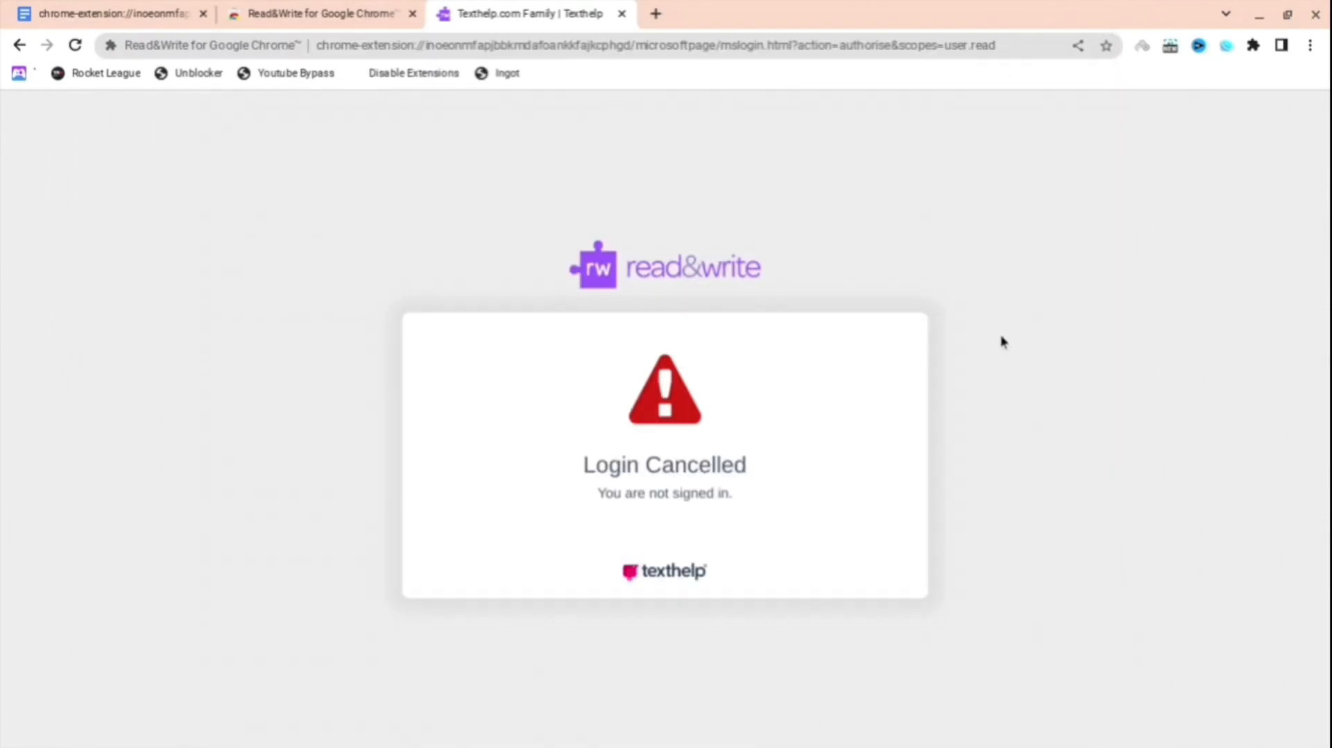